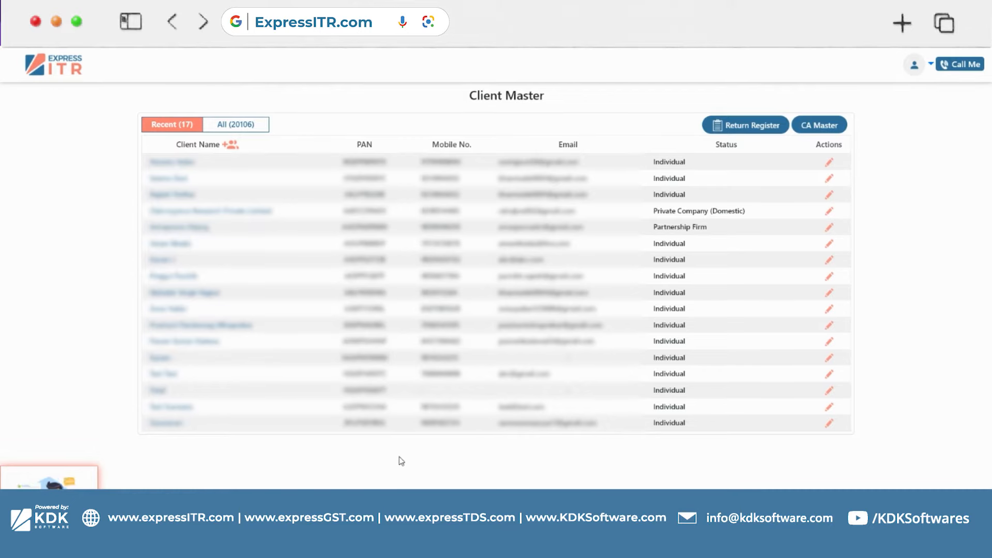
pyautogui.moveTo(139, 133)
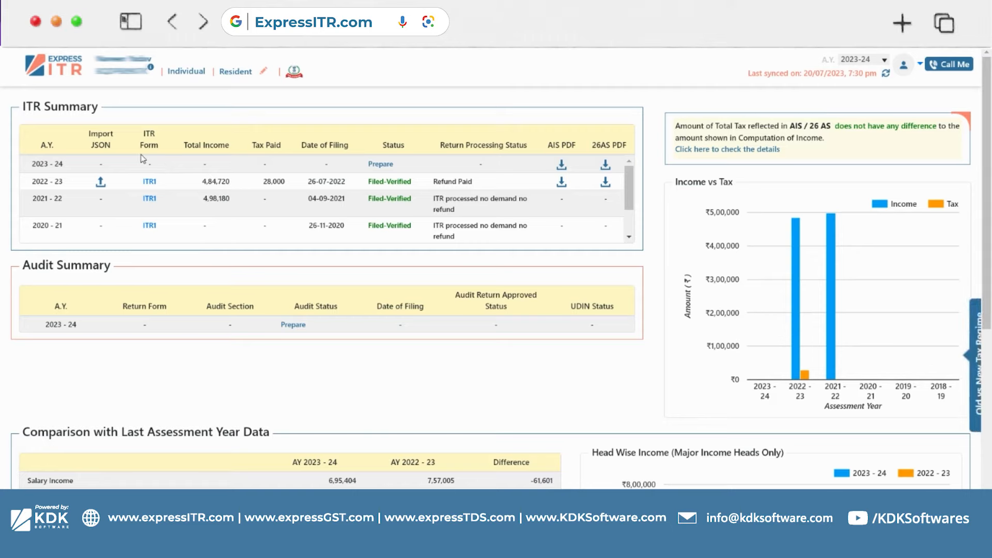
pyautogui.moveTo(100, 181)
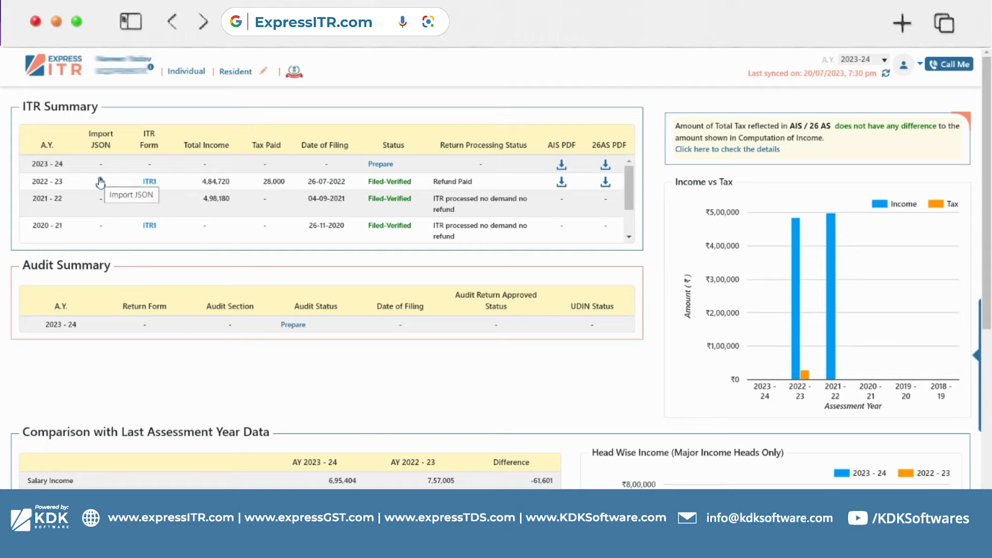
pyautogui.moveTo(340, 61)
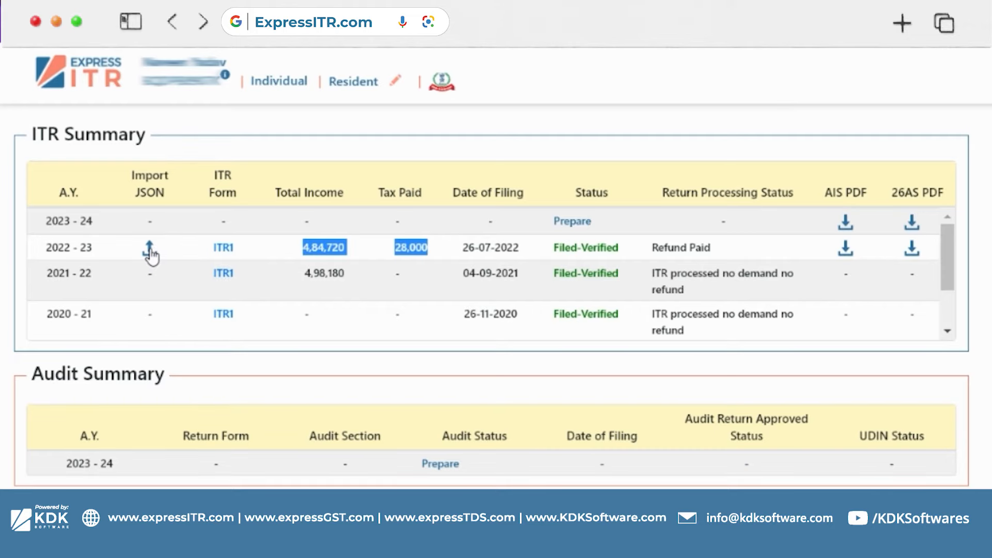
# Import the A.Y. 2022-23 return JSON and confirm overwriting that year's existing data.
pyautogui.click(149, 248)
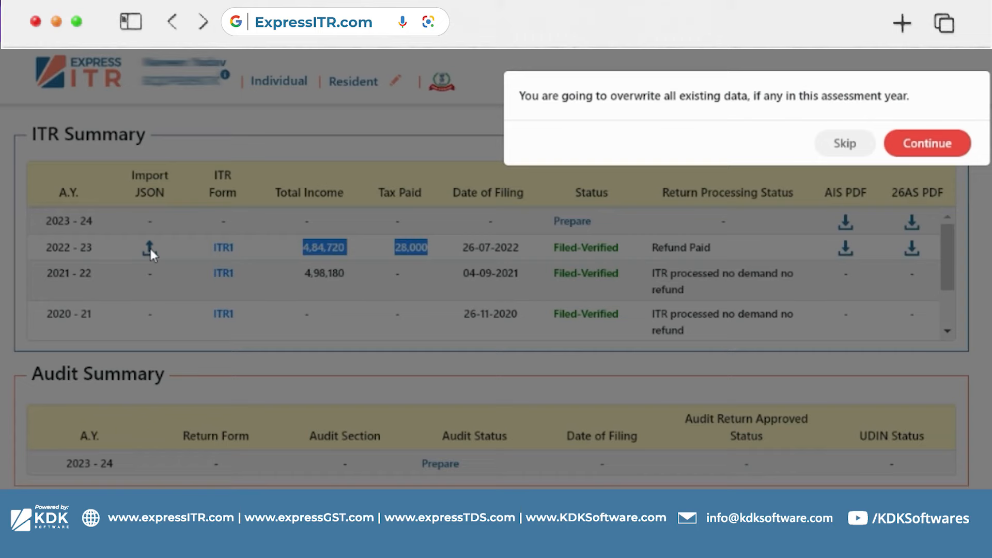
pyautogui.moveTo(540, 152)
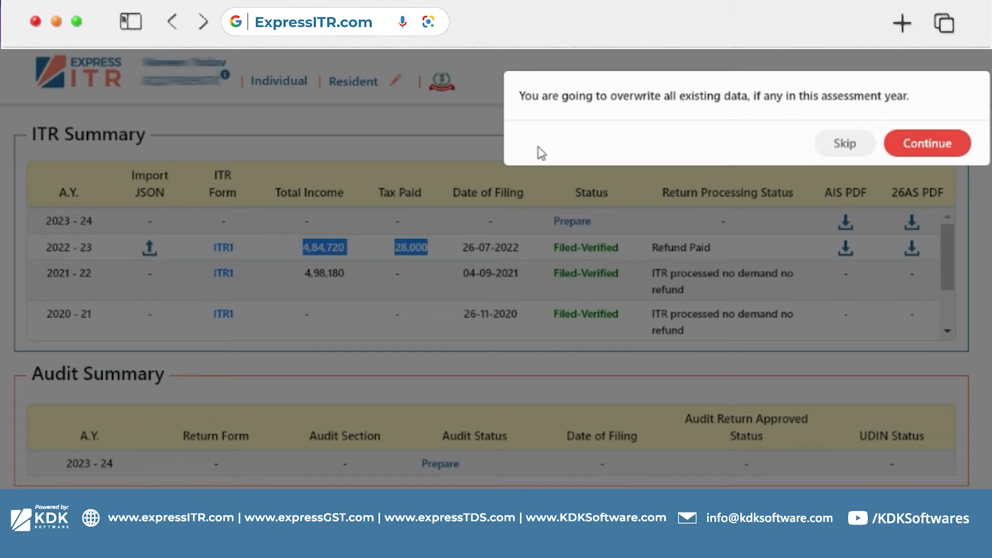
pyautogui.moveTo(858, 116)
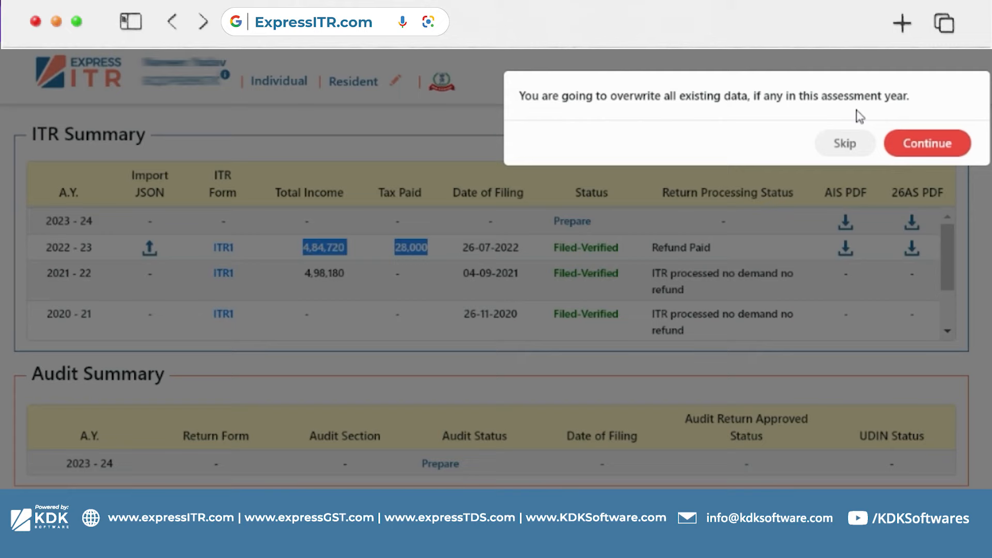
pyautogui.click(927, 143)
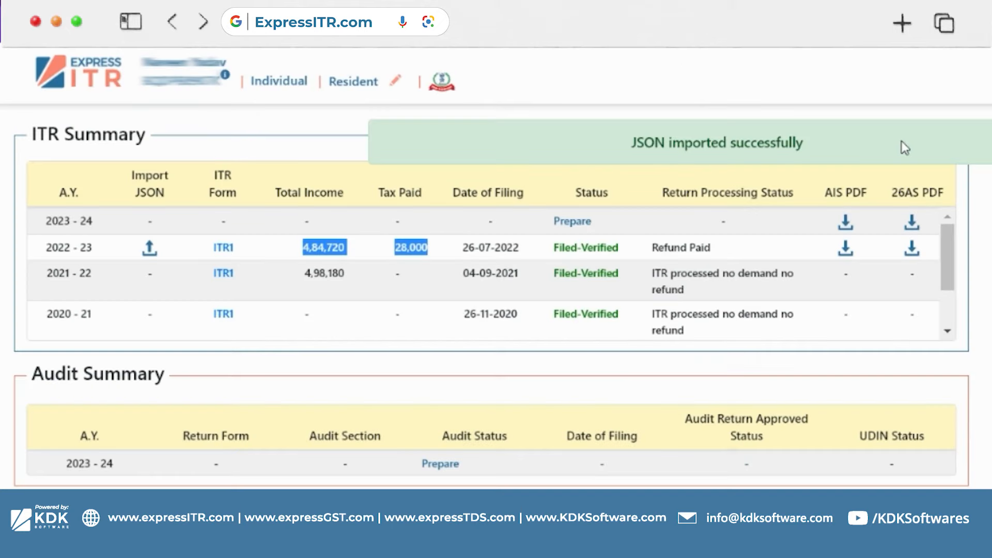
pyautogui.moveTo(828, 150)
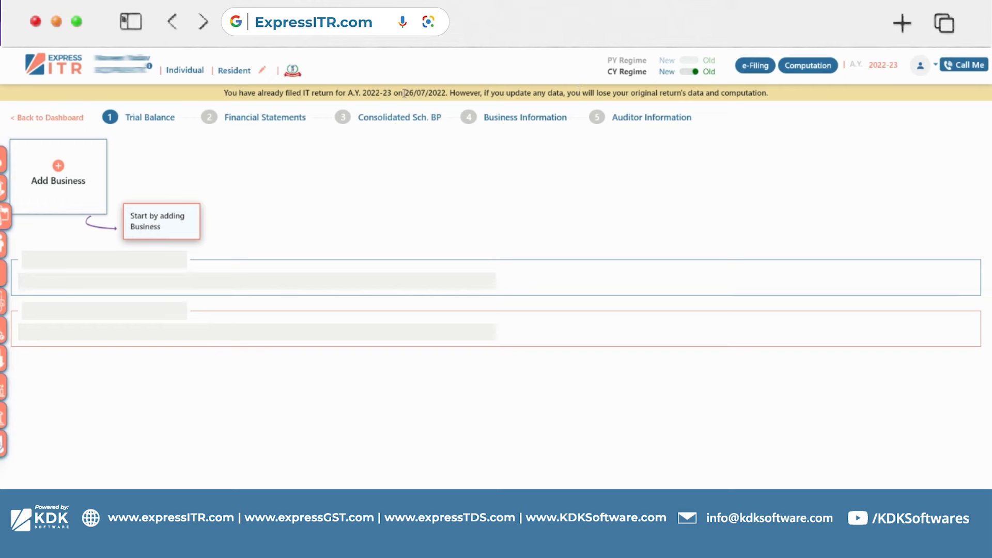
# Note the 26/07/2022 filing date, then view the 2022-23 Computation of Income.
pyautogui.doubleClick(425, 93)
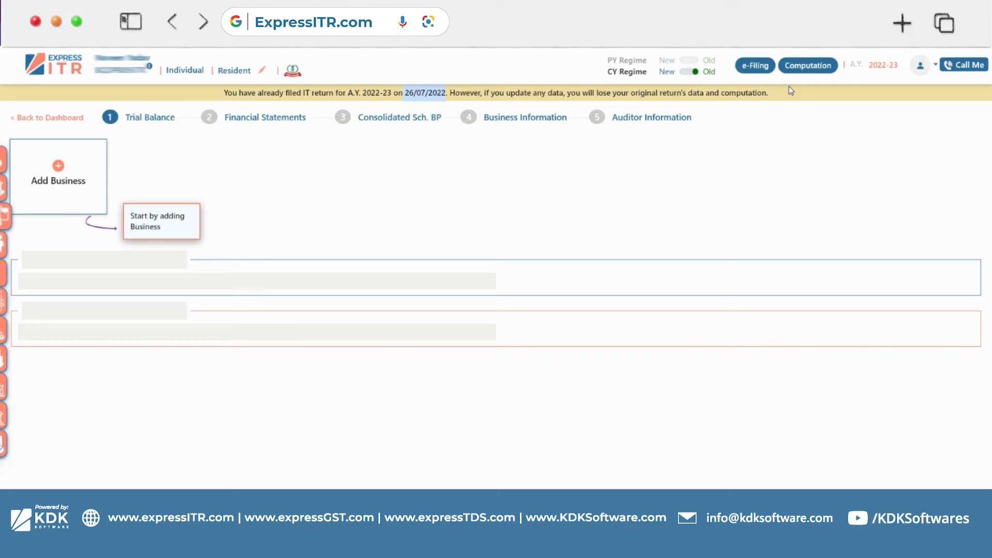
pyautogui.click(807, 66)
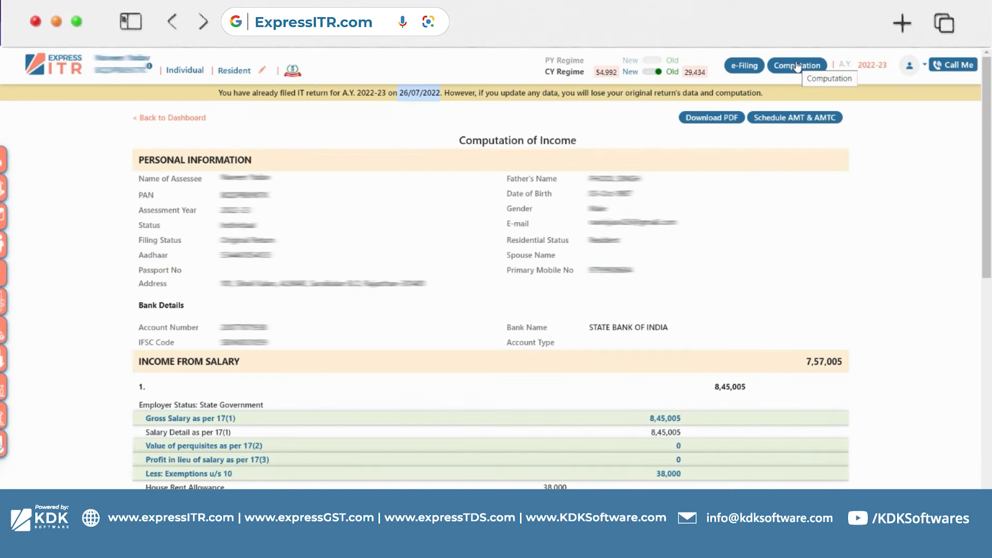
pyautogui.scroll(-3)
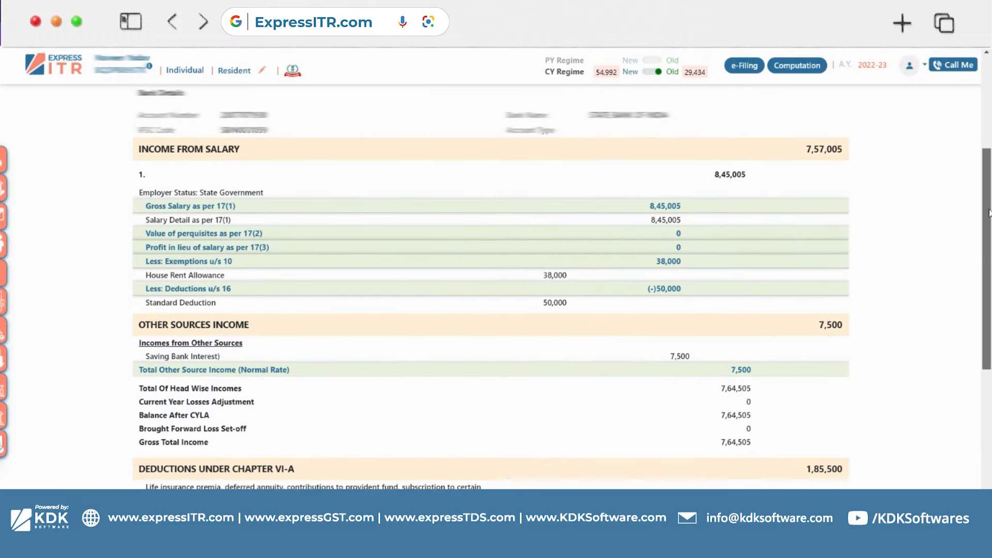
pyautogui.scroll(-3)
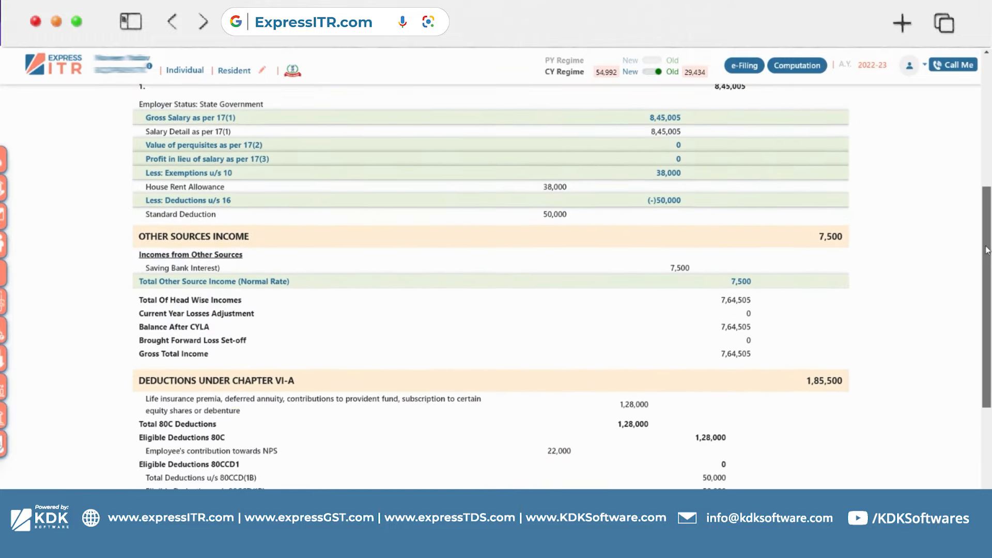
pyautogui.scroll(-3)
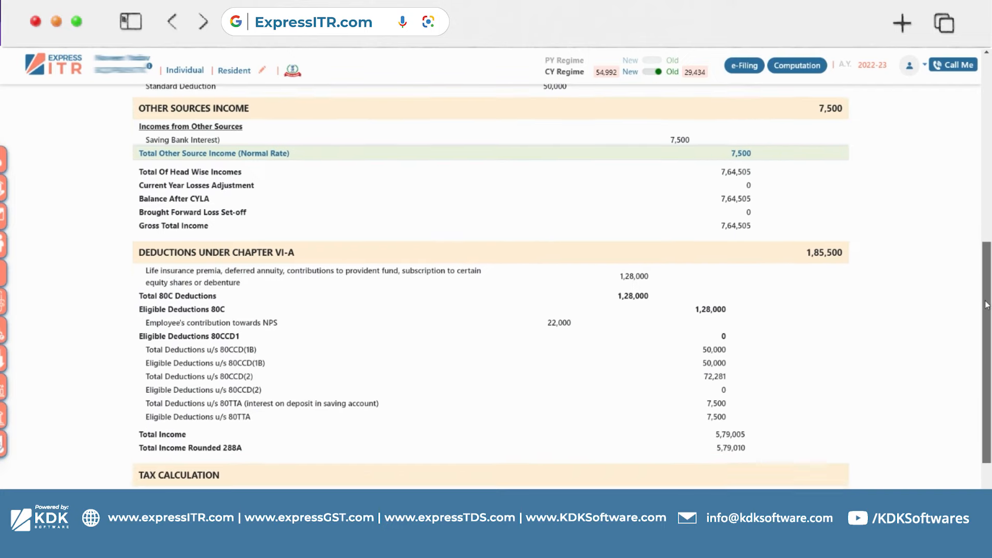
pyautogui.scroll(-3)
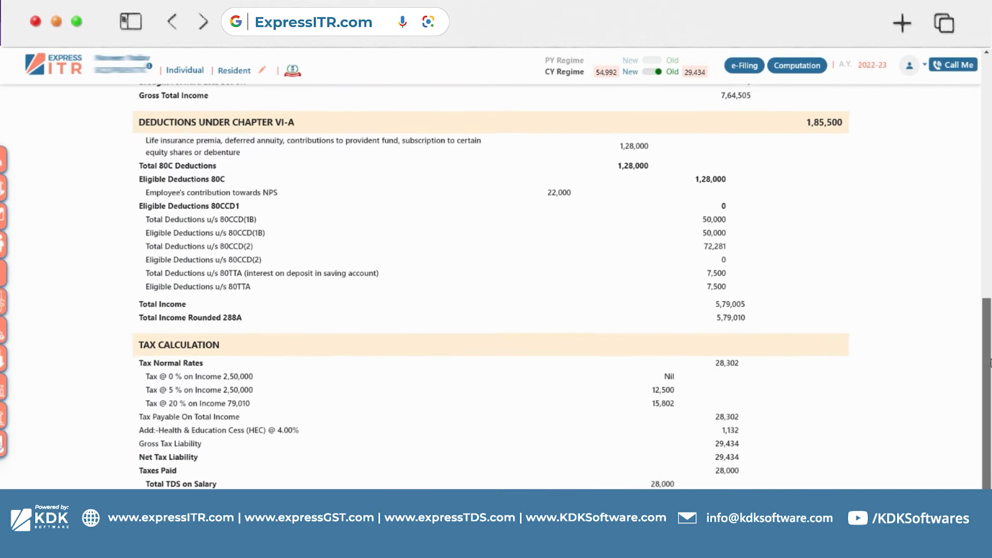
pyautogui.scroll(-3)
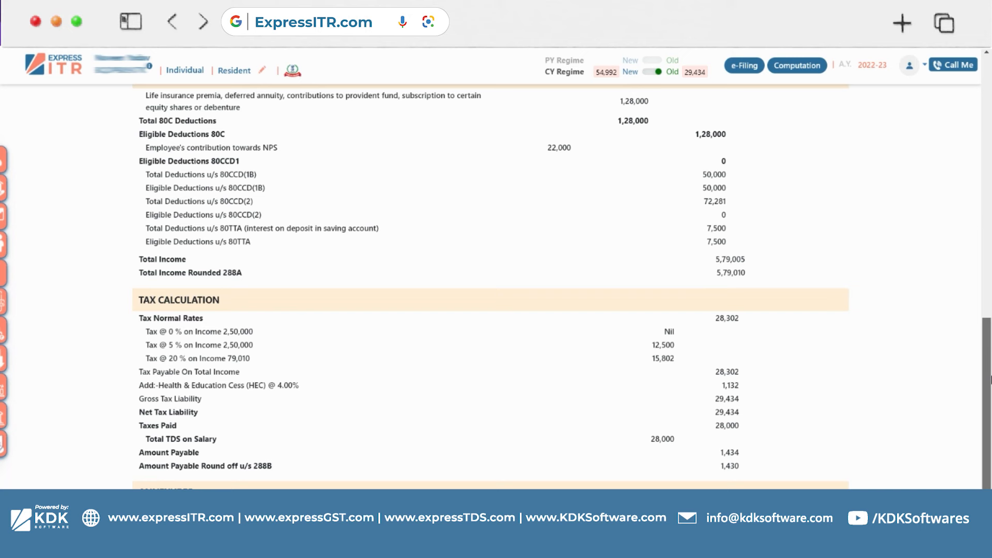
pyautogui.scroll(-3)
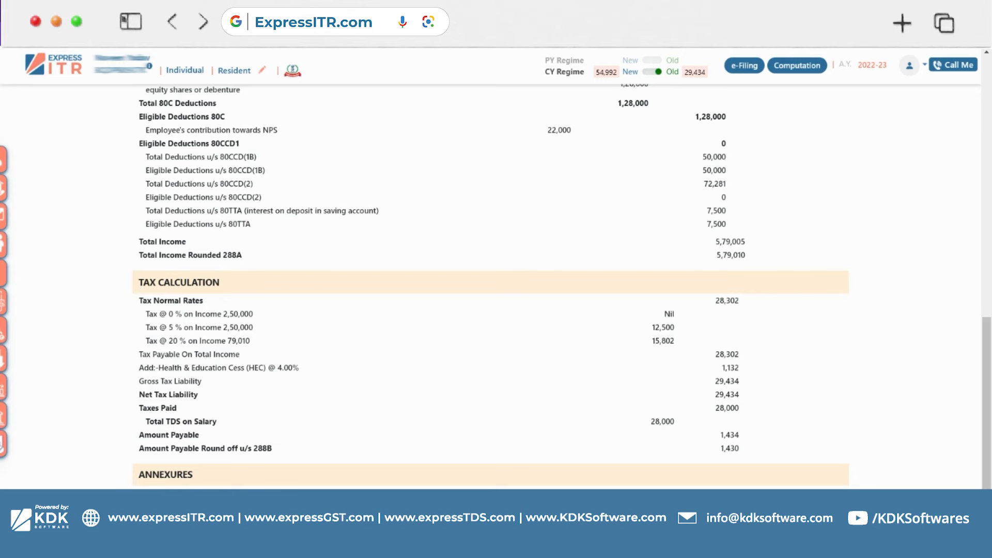
pyautogui.scroll(-3)
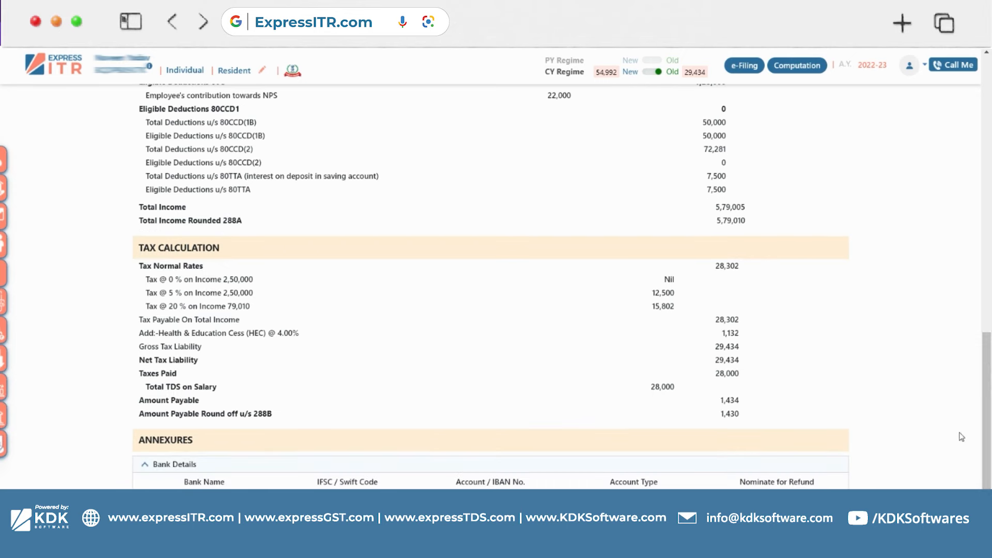
pyautogui.moveTo(547, 448)
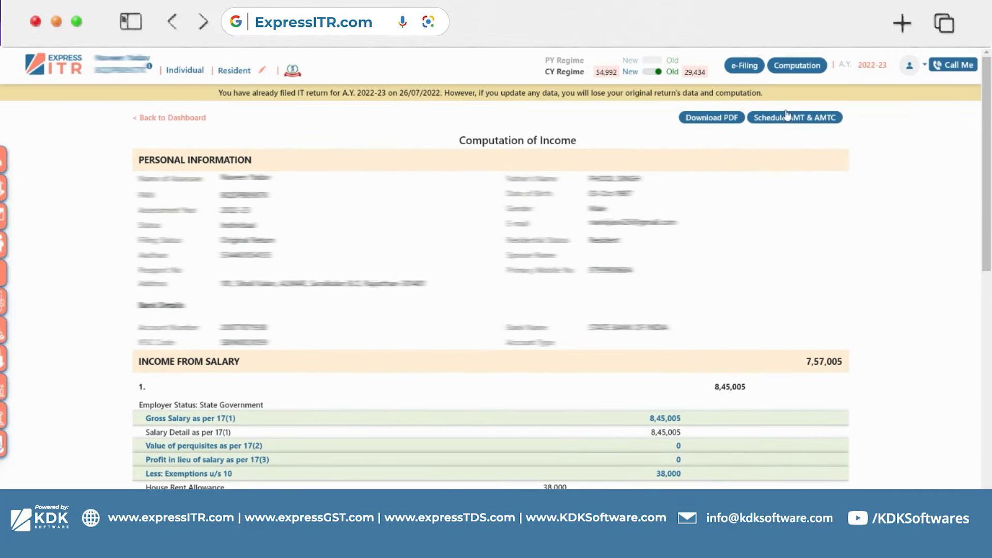
pyautogui.moveTo(699, 120)
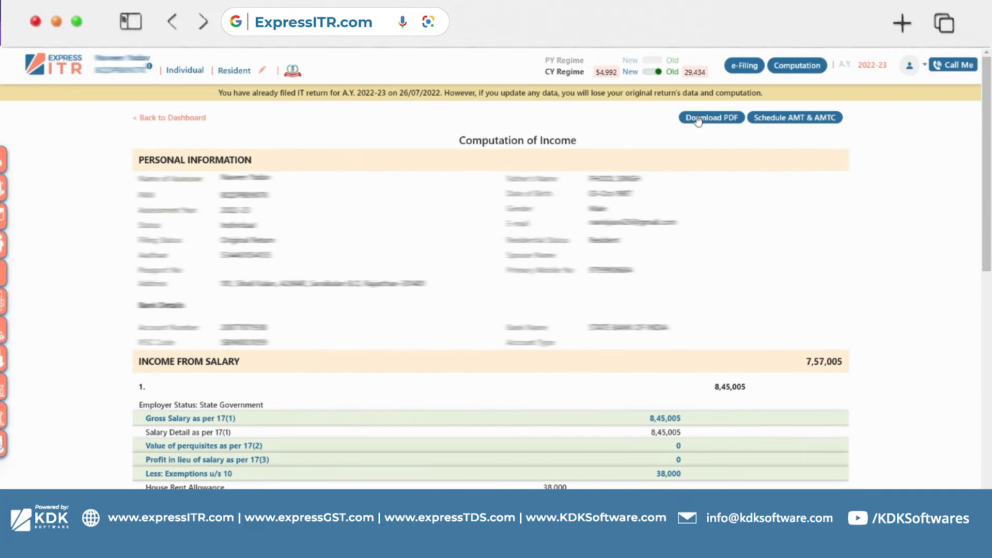